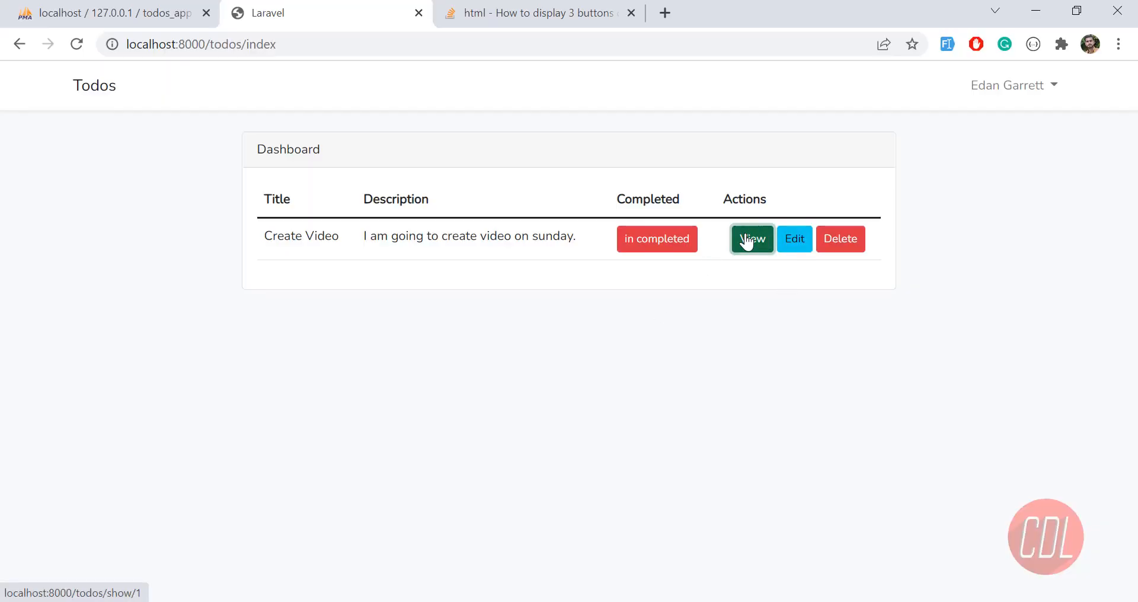
View the Create Video todo's detail page, then use Go Back to return to /todos/index.
{"action": "left_click", "coordinate": [751, 238]}
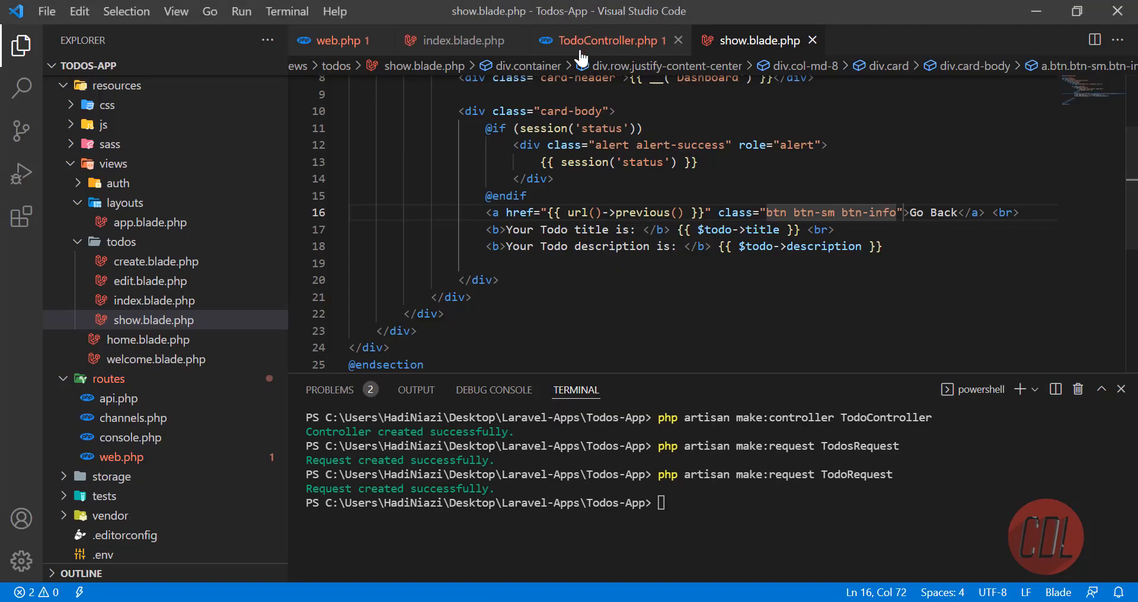
{"action": "left_click", "coordinate": [609, 40]}
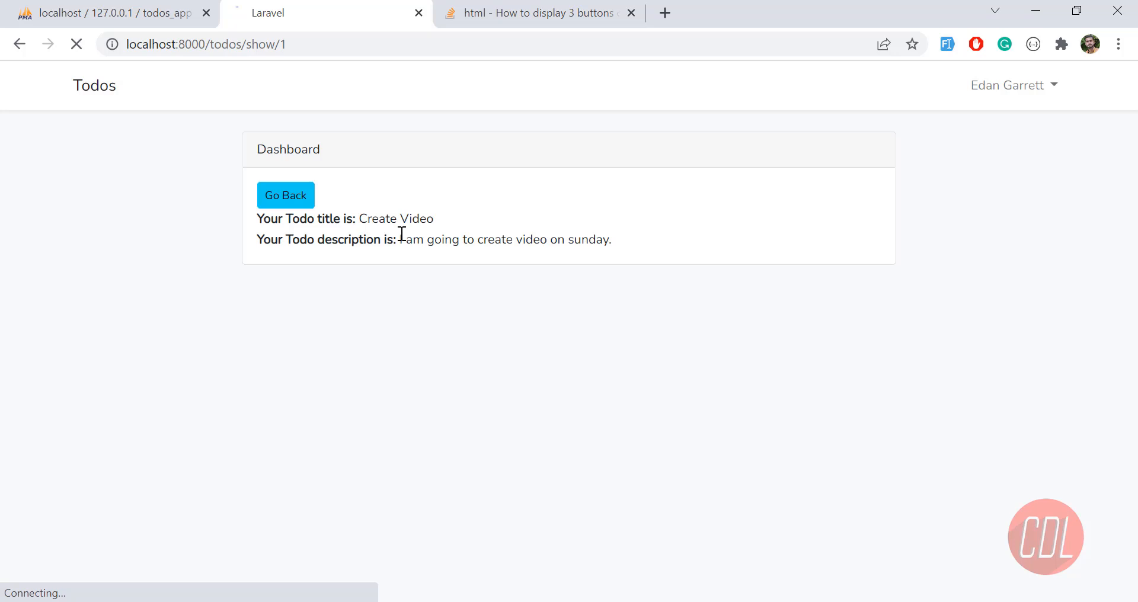
{"action": "left_click", "coordinate": [285, 195]}
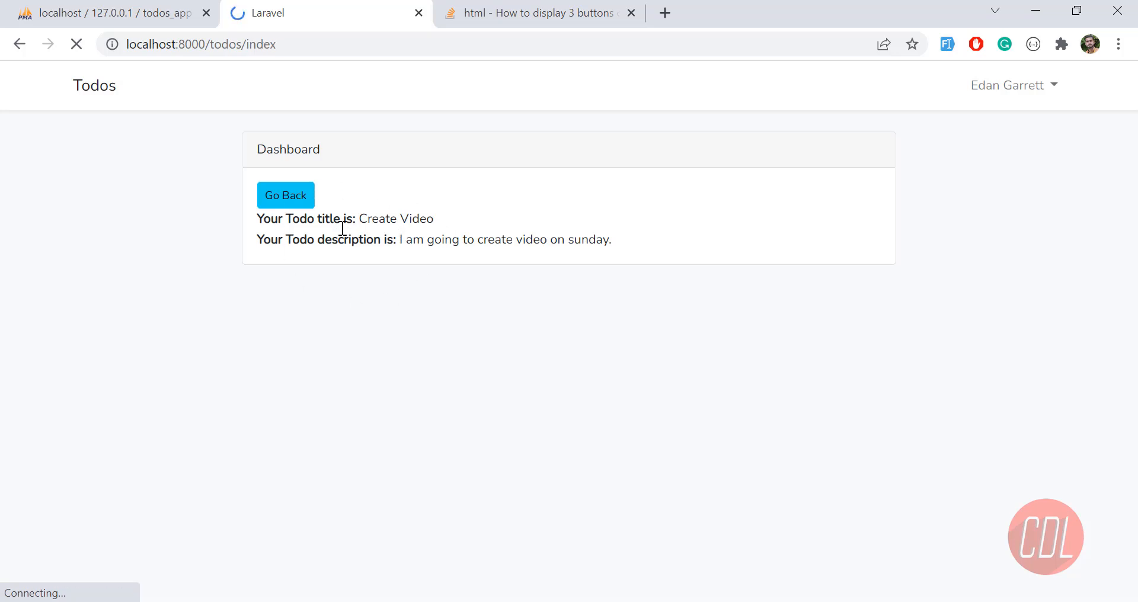
{"action": "left_click", "coordinate": [285, 194]}
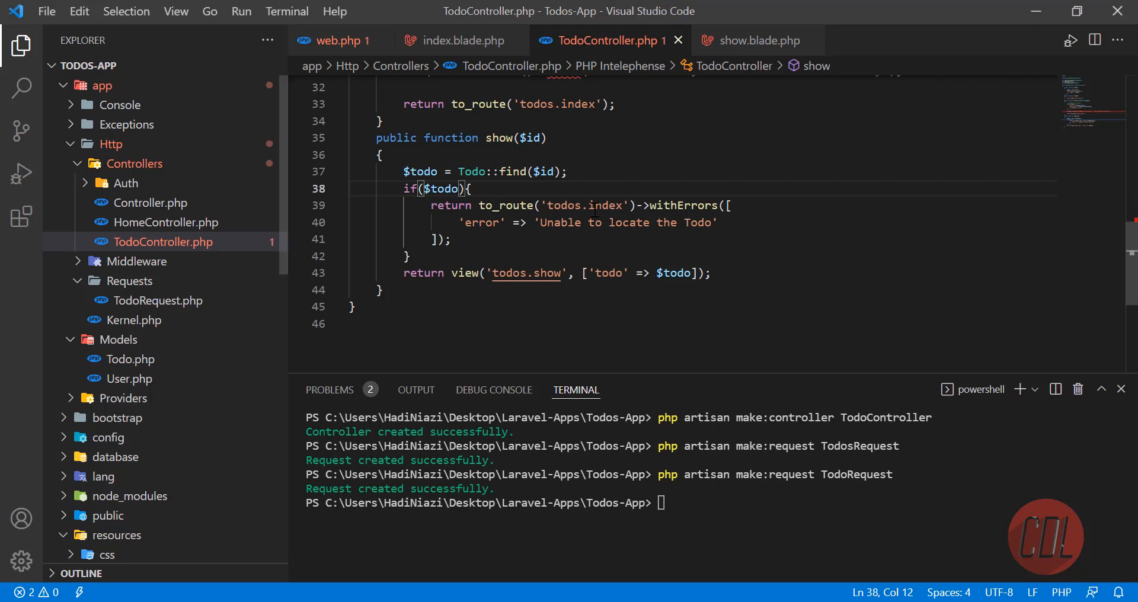
{"action": "left_click", "coordinate": [593, 205]}
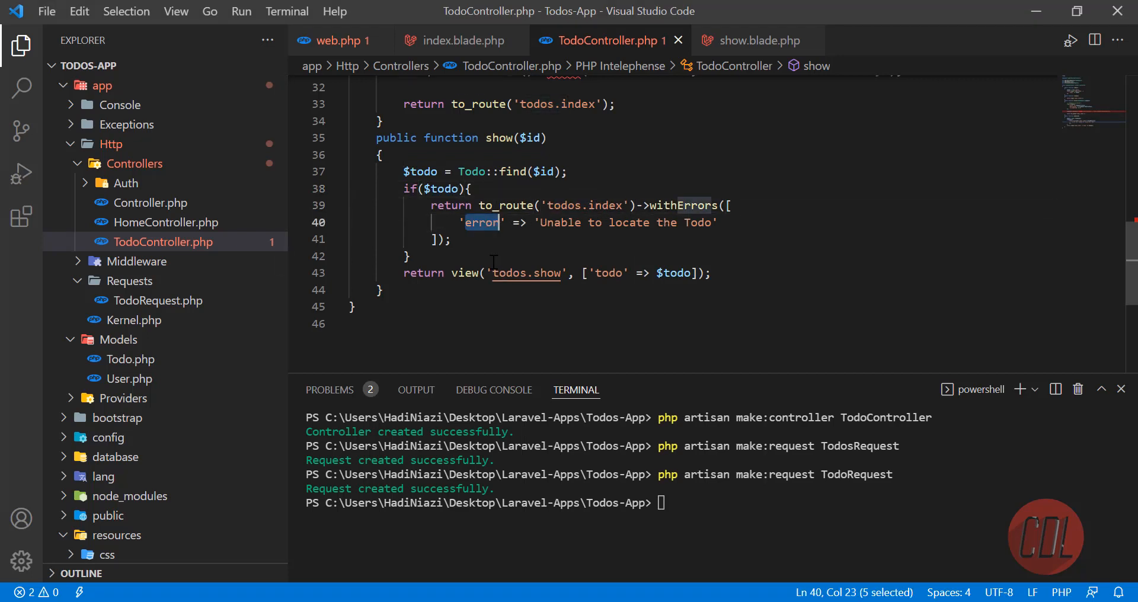
{"action": "left_click", "coordinate": [450, 238]}
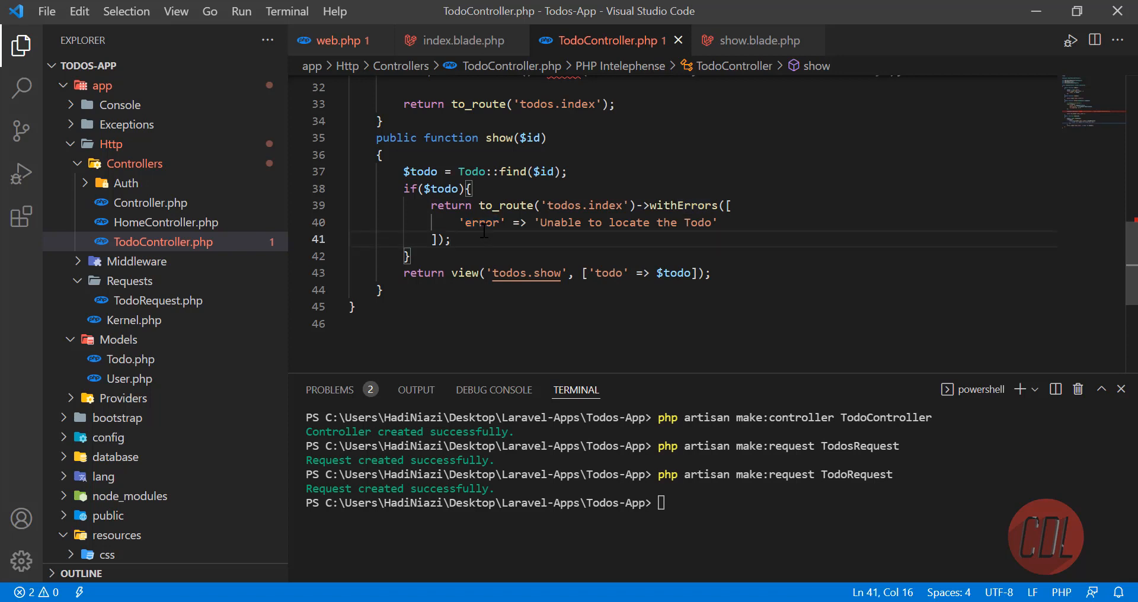
{"action": "double_click", "coordinate": [480, 223]}
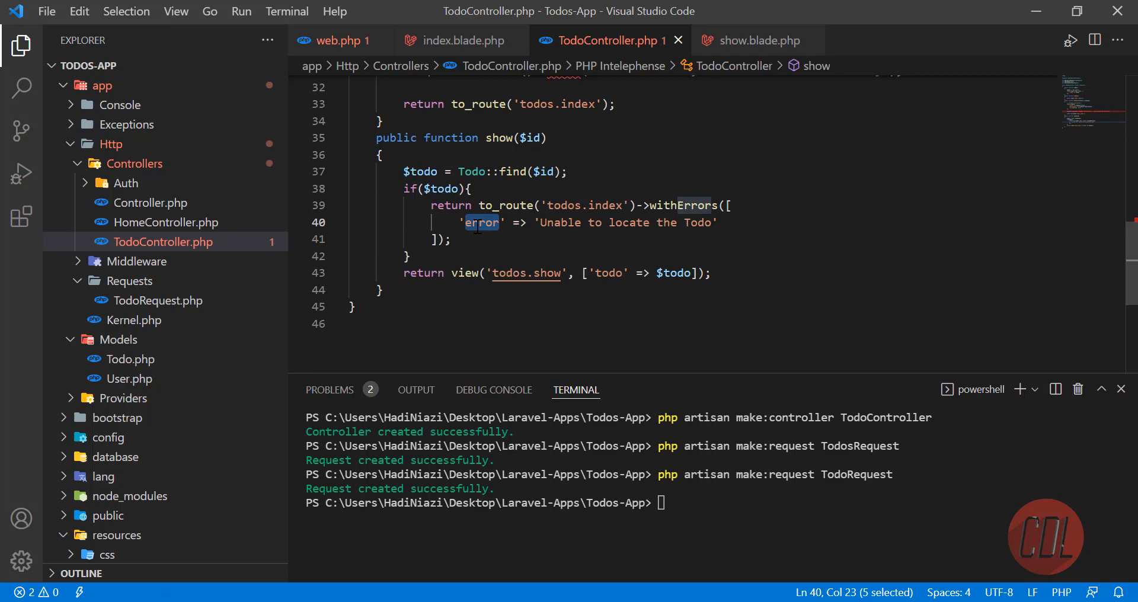
{"action": "mouse_move", "coordinate": [459, 40]}
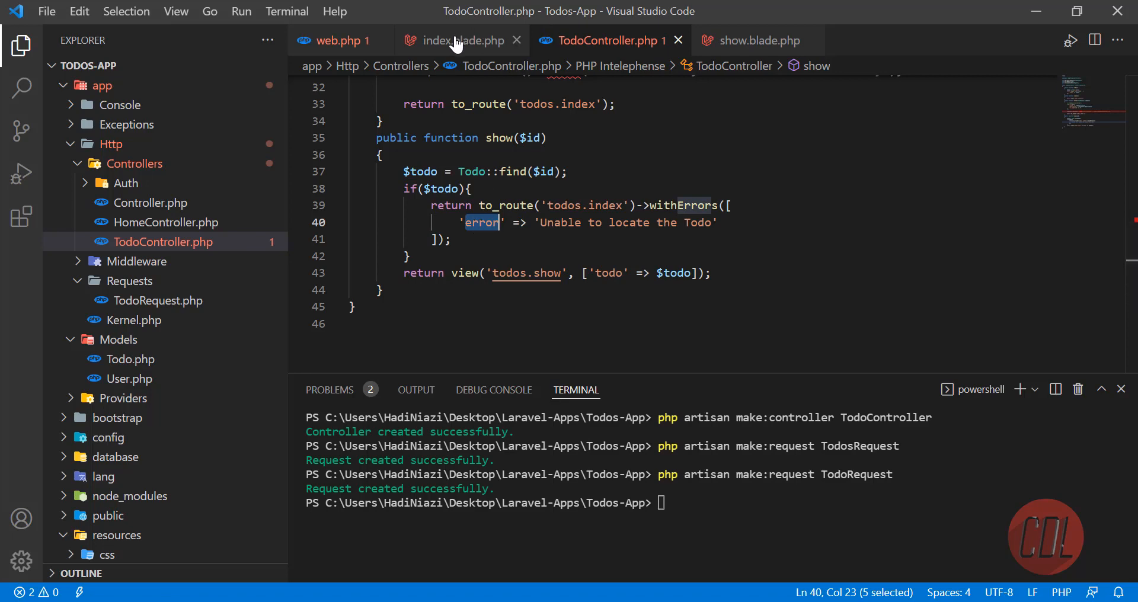
Rewrite the second alert block to Session::has('error'), class alert-danger, showing Session::get('error').
{"action": "left_click", "coordinate": [458, 40]}
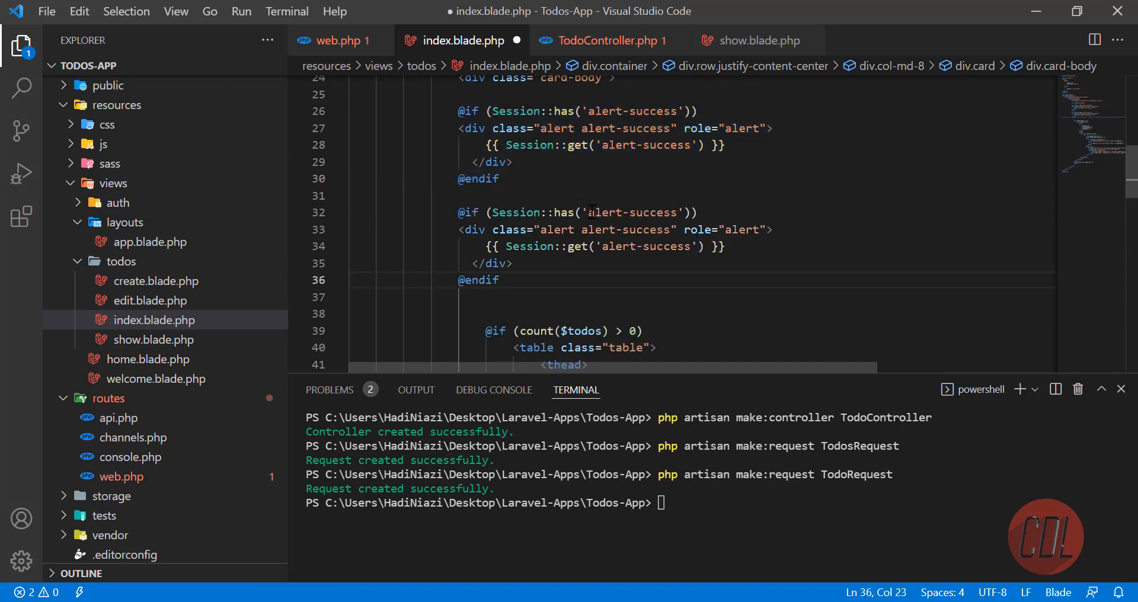
{"action": "double_click", "coordinate": [632, 212]}
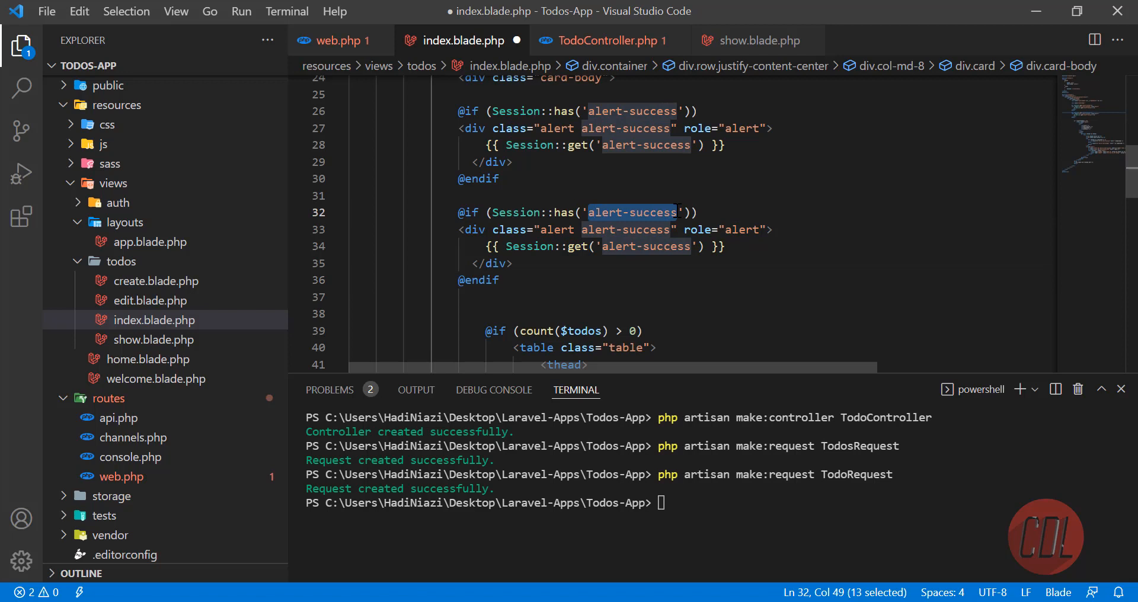
{"action": "type", "text": "error"}
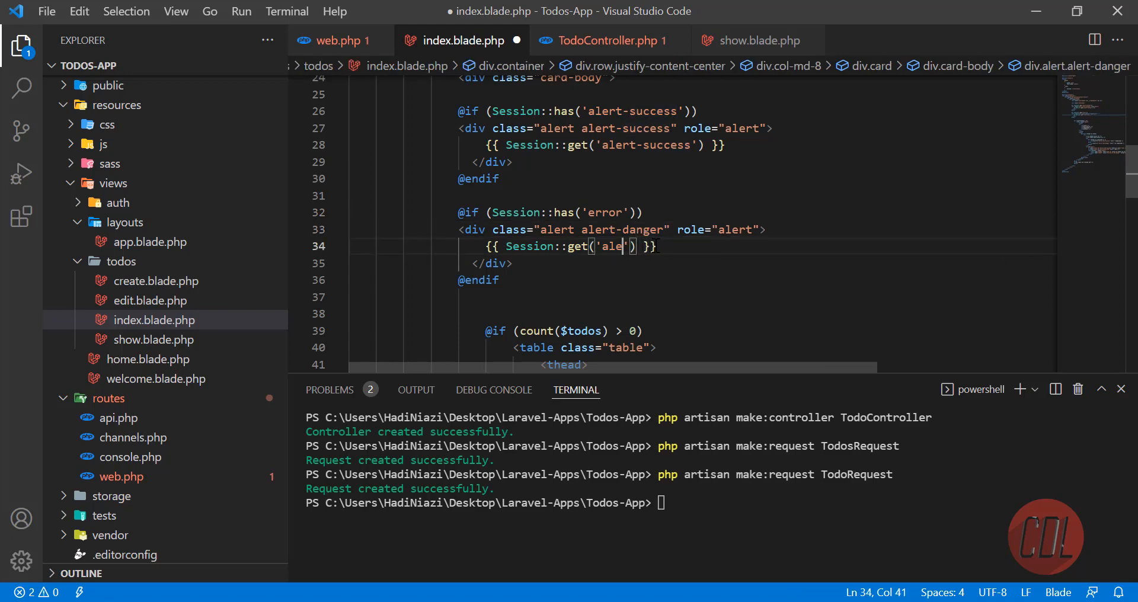
{"action": "type", "text": "rror"}
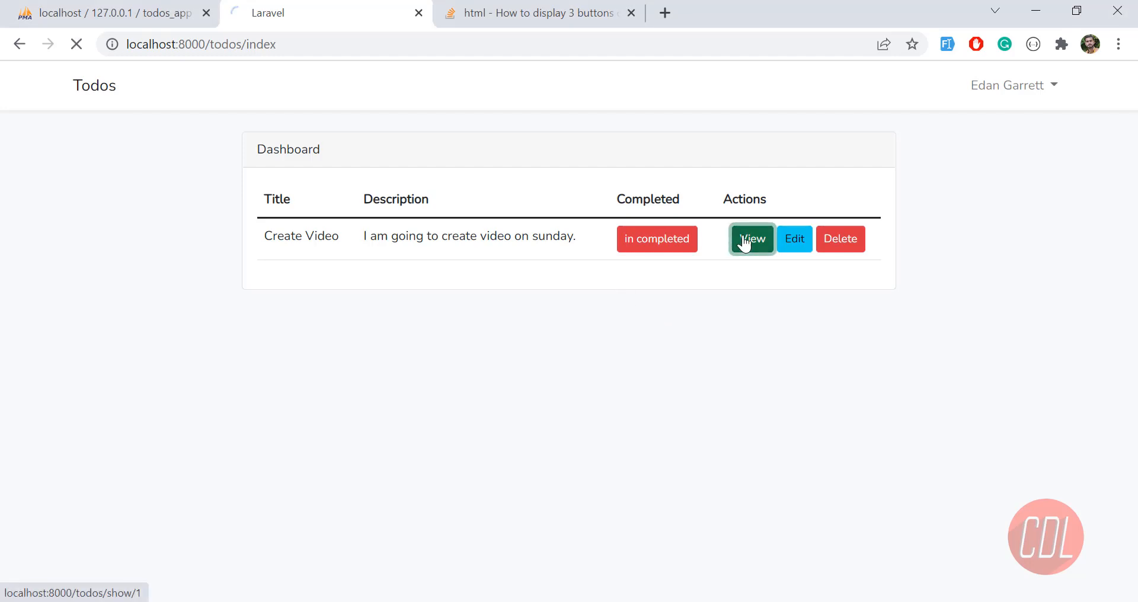
{"action": "left_click", "coordinate": [752, 238]}
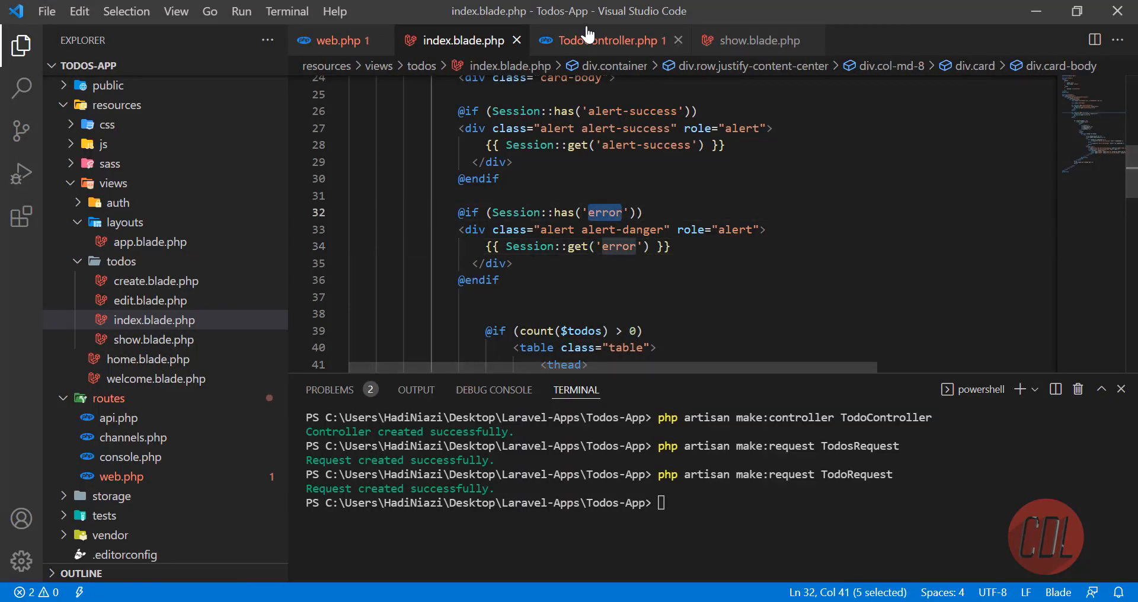
Copy the success flash line into show() above the redirect to the todos index.
{"action": "left_click", "coordinate": [613, 40]}
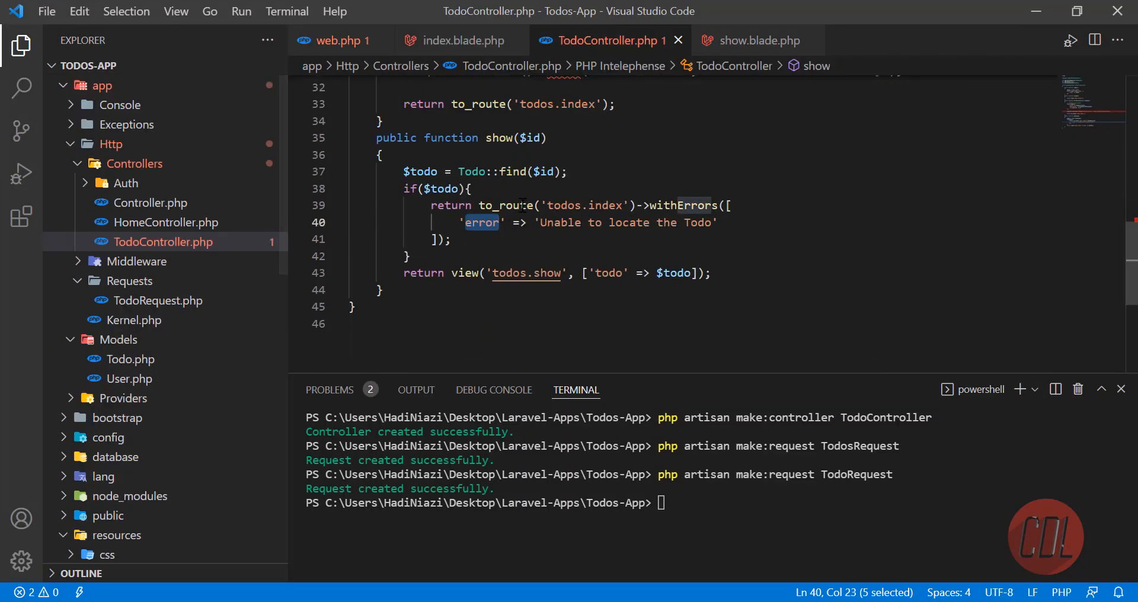
{"action": "left_click", "coordinate": [642, 205]}
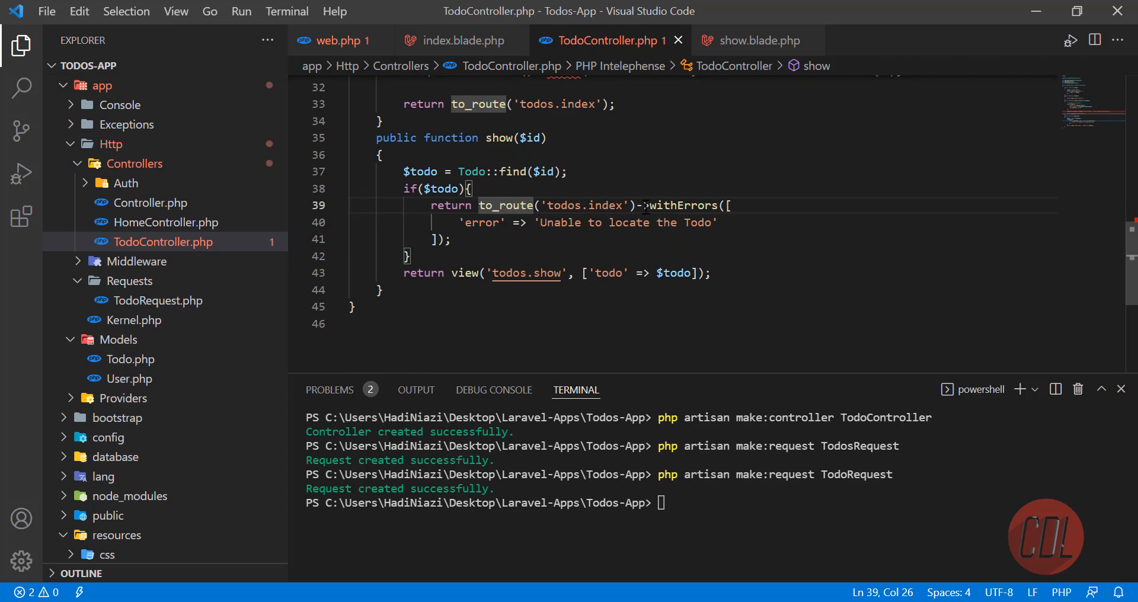
{"action": "double_click", "coordinate": [480, 223]}
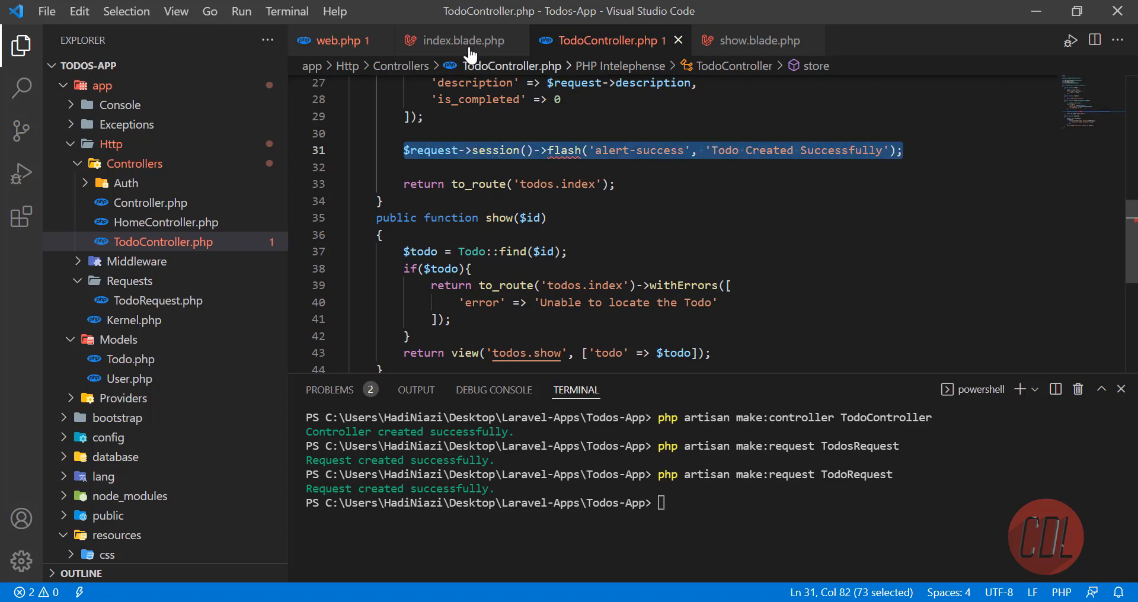
{"action": "left_click", "coordinate": [462, 40]}
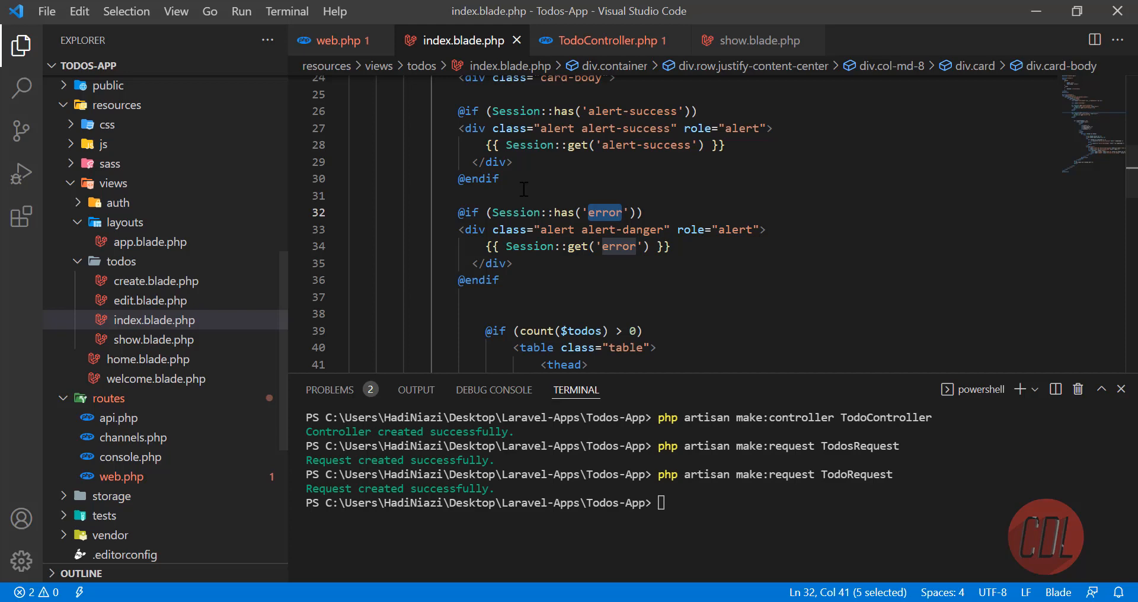
{"action": "left_click", "coordinate": [602, 213]}
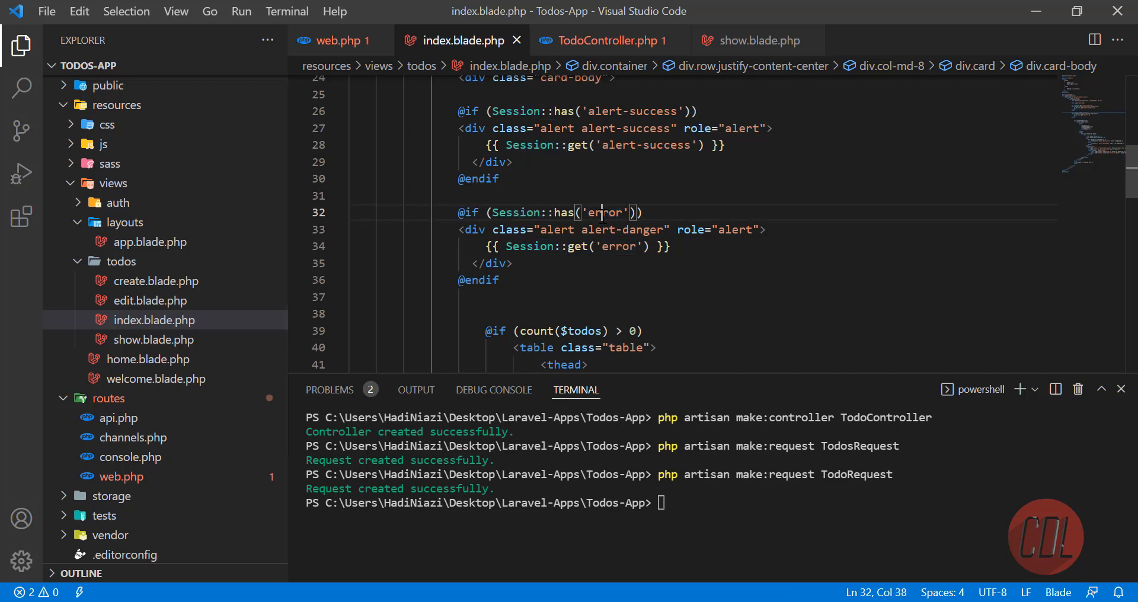
{"action": "left_click", "coordinate": [608, 40]}
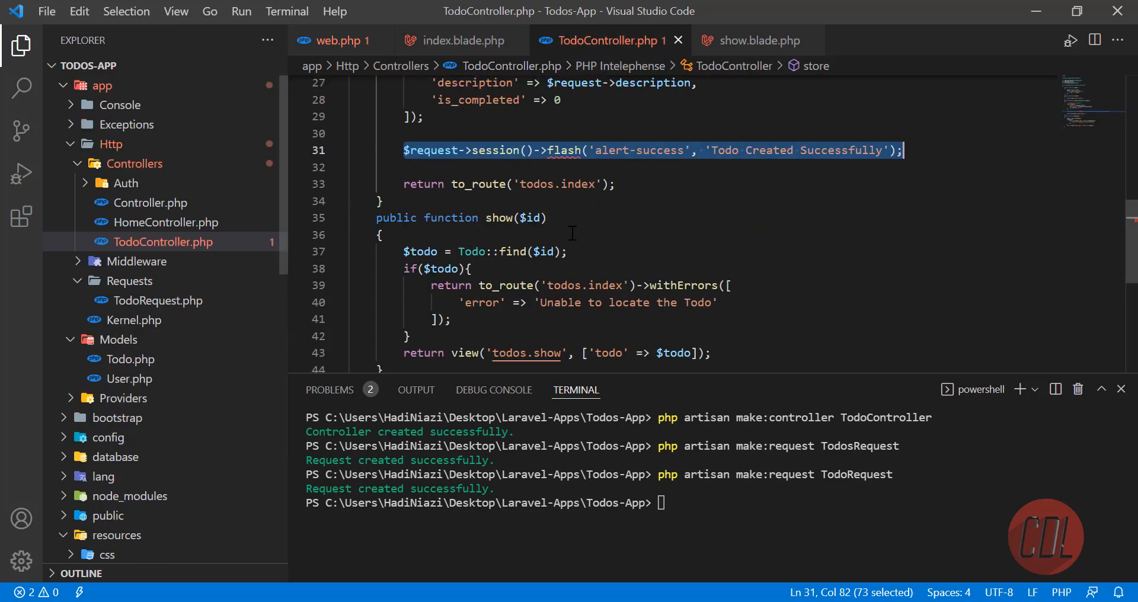
{"action": "mouse_move", "coordinate": [505, 286]}
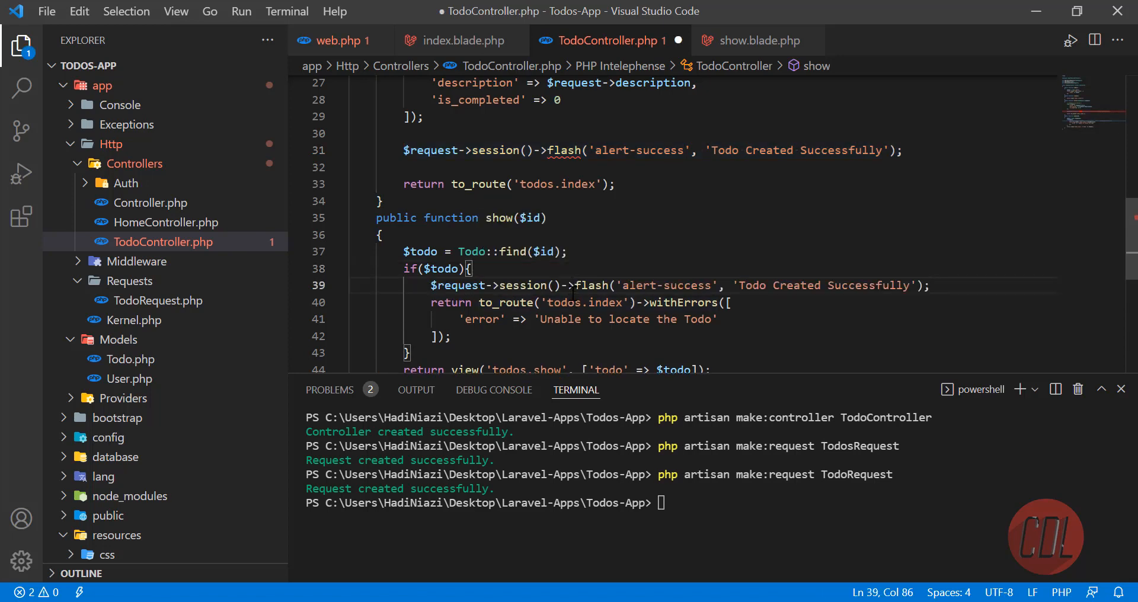
Change the copied flash to key 'error' with message 'Unable to locate the Todo'.
{"action": "double_click", "coordinate": [626, 319]}
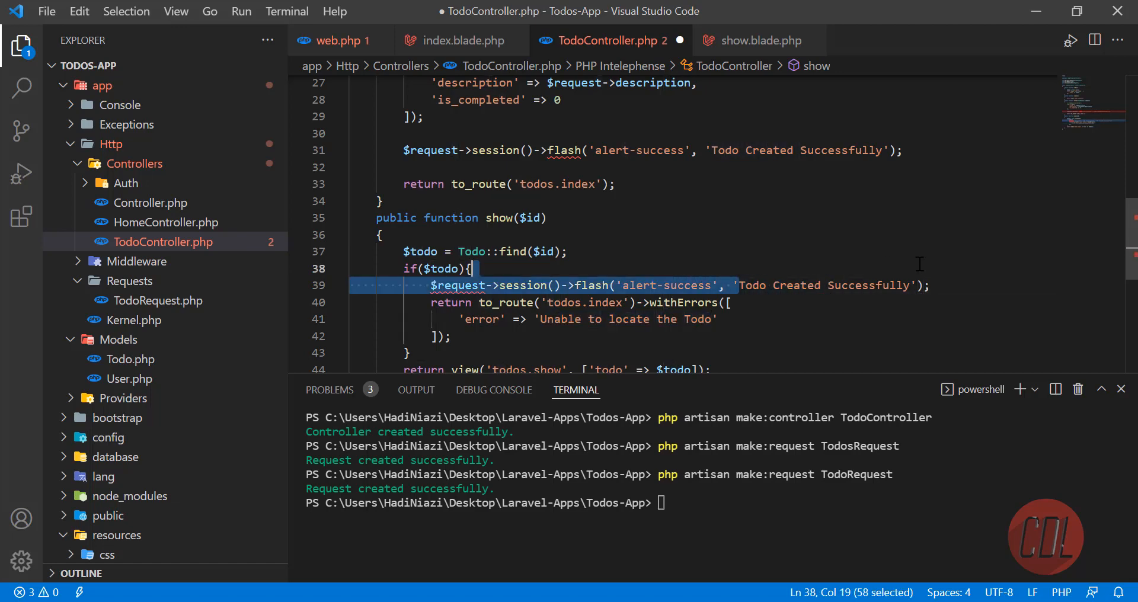
{"action": "type", "text": "Unable to locate the Todo"}
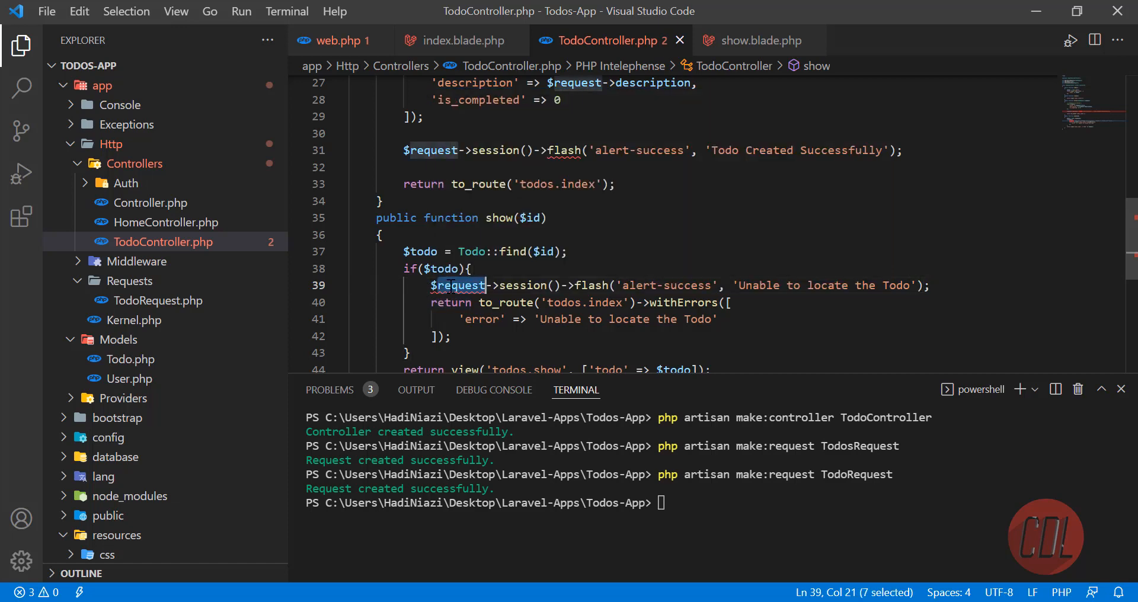
{"action": "type", "text": "session("}
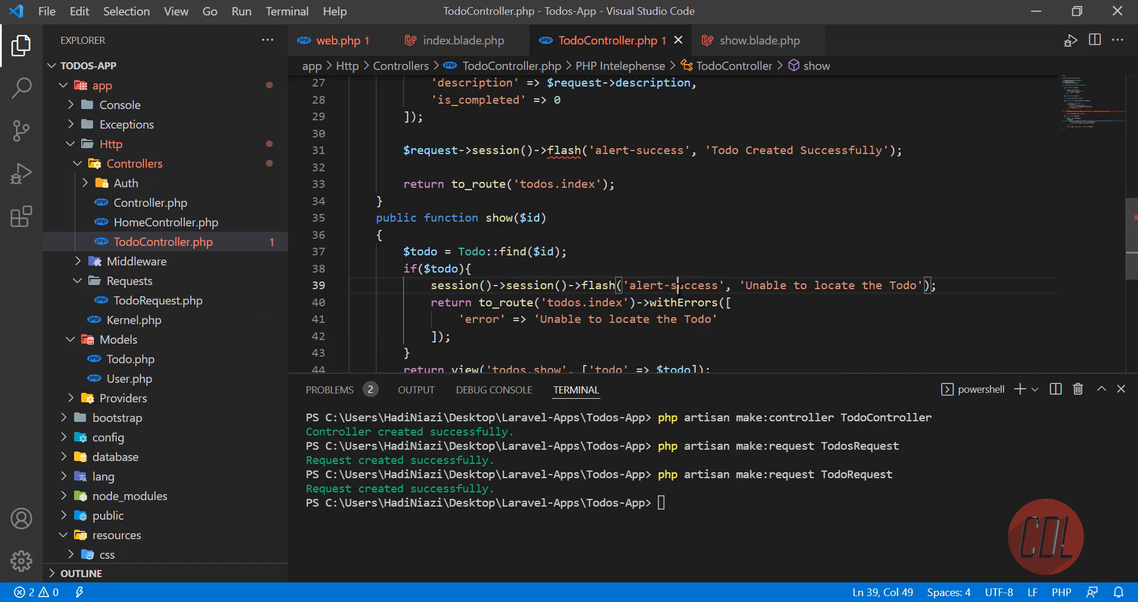
{"action": "type", "text": "e"}
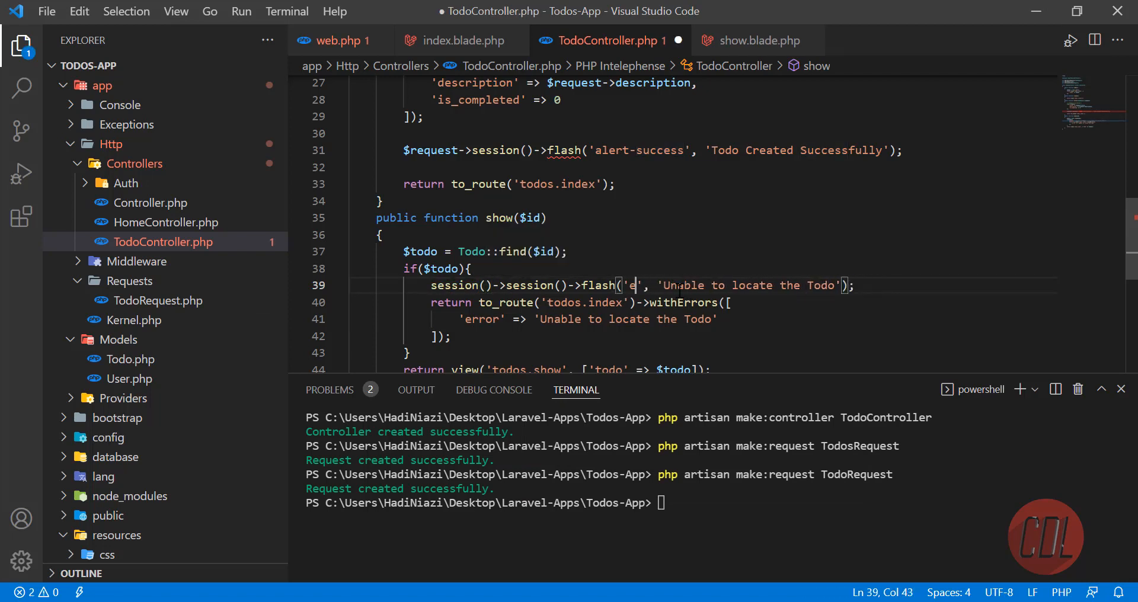
{"action": "type", "text": "rror"}
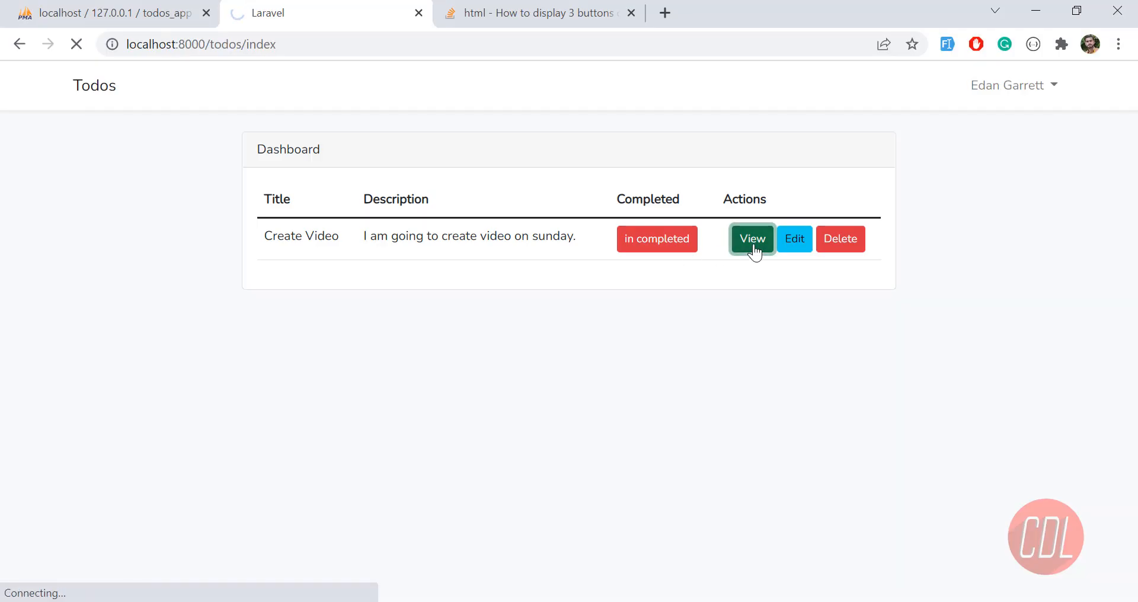
Test viewing the Create Video todo and read the undefined Store::session() method error.
{"action": "left_click", "coordinate": [751, 239]}
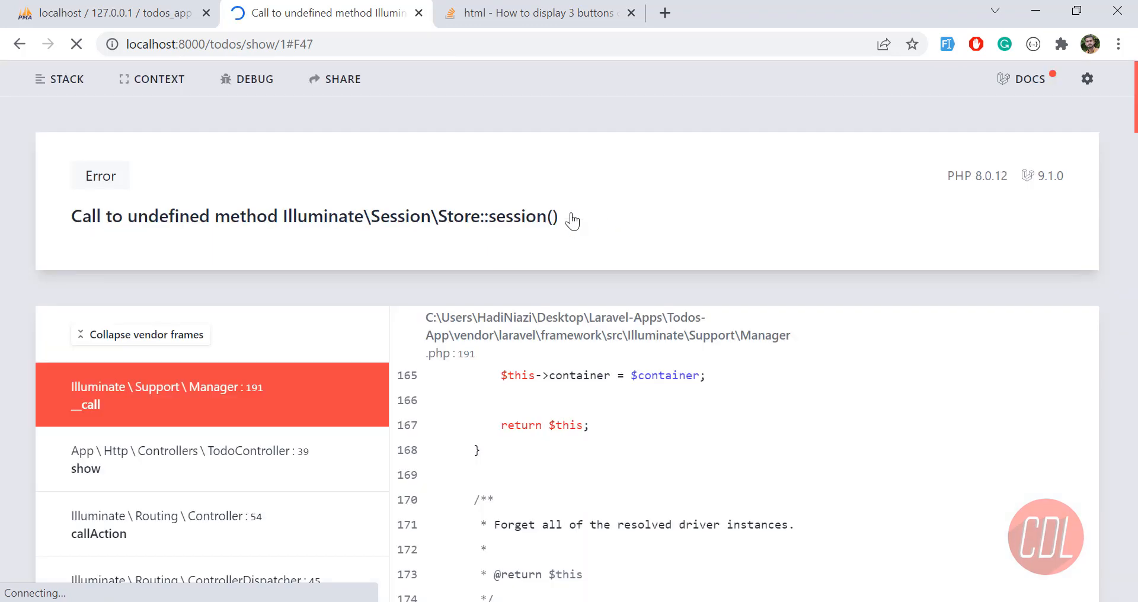
{"action": "key", "text": "alt+tab"}
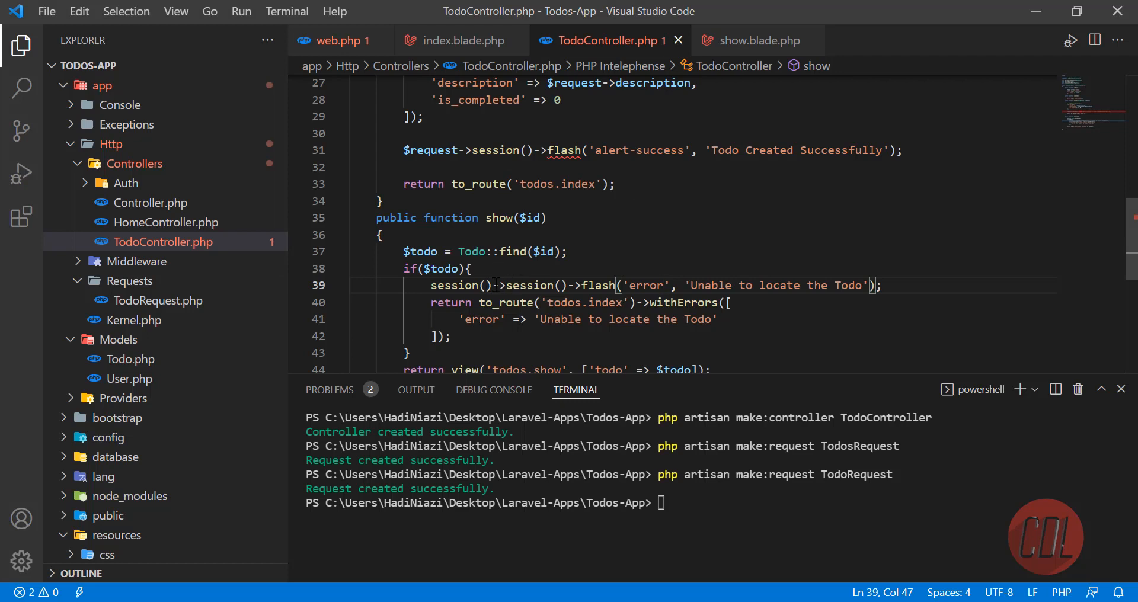
Replace the leading session() call on line 39 with request() so the flash works.
{"action": "left_click", "coordinate": [450, 286]}
{"action": "type", "text": "req"}
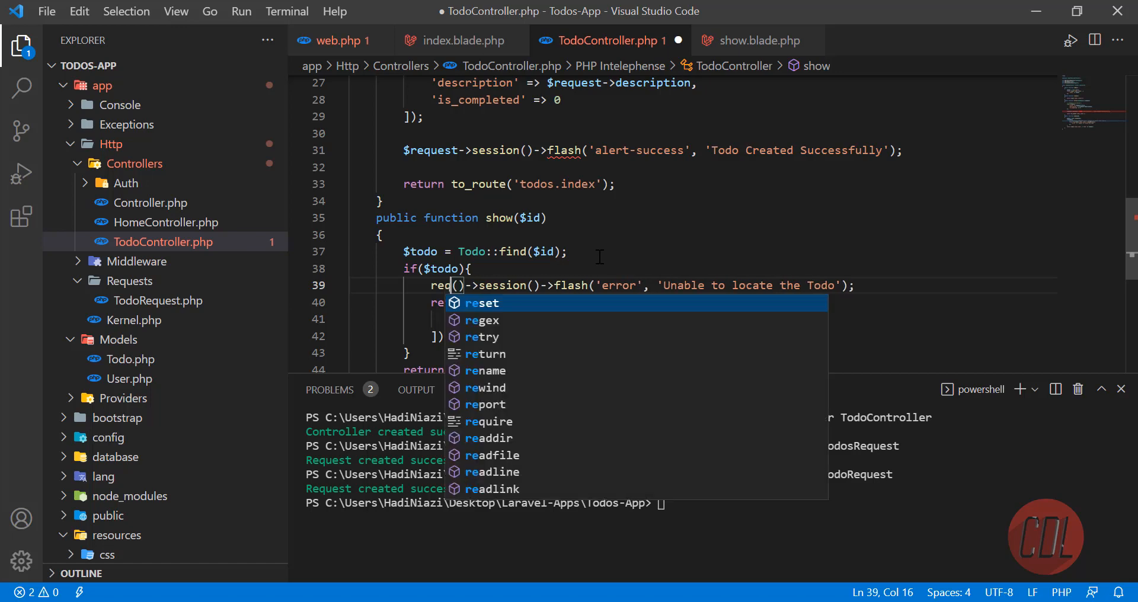
{"action": "type", "text": "uest"}
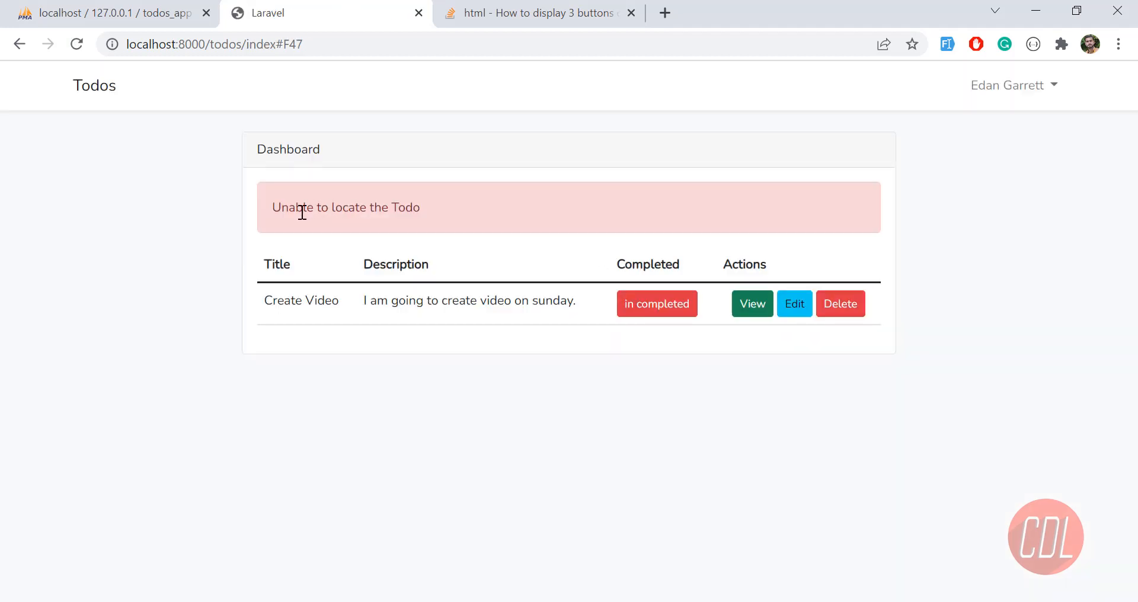
{"action": "mouse_move", "coordinate": [497, 224]}
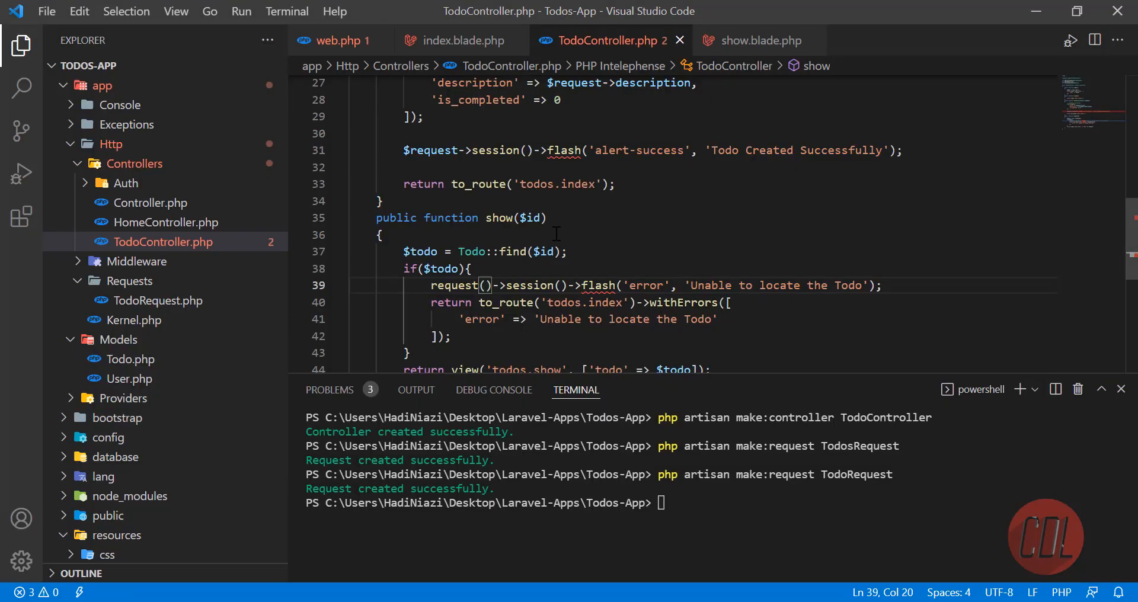
Negate the show() condition with ! before $todo so the error fires only when missing.
{"action": "key", "text": "alt+tab"}
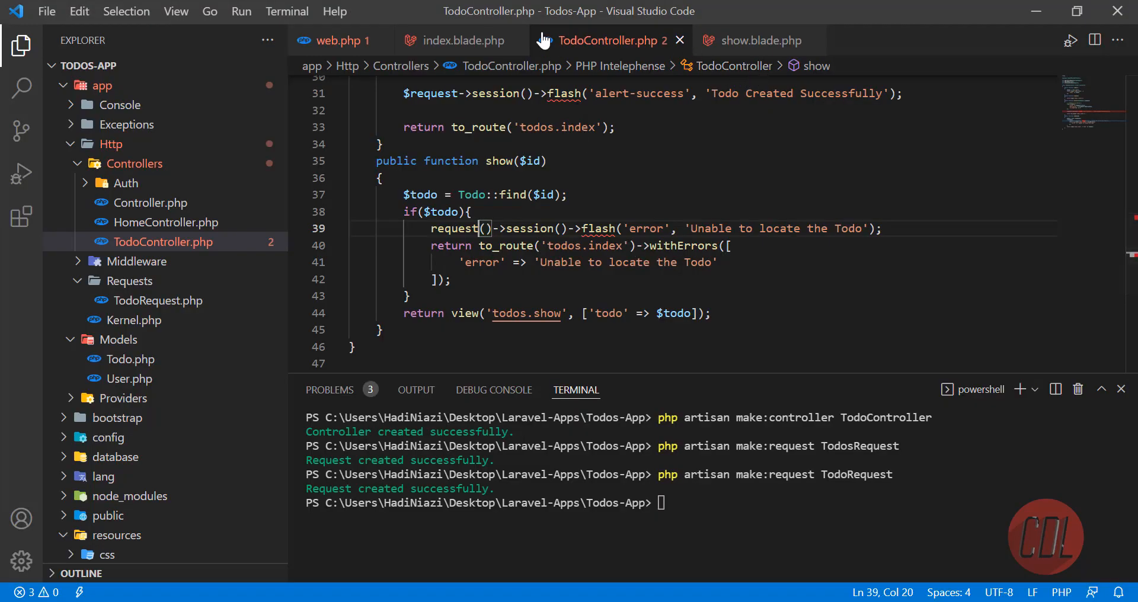
{"action": "scroll", "scroll_direction": "down", "scroll_amount": 3}
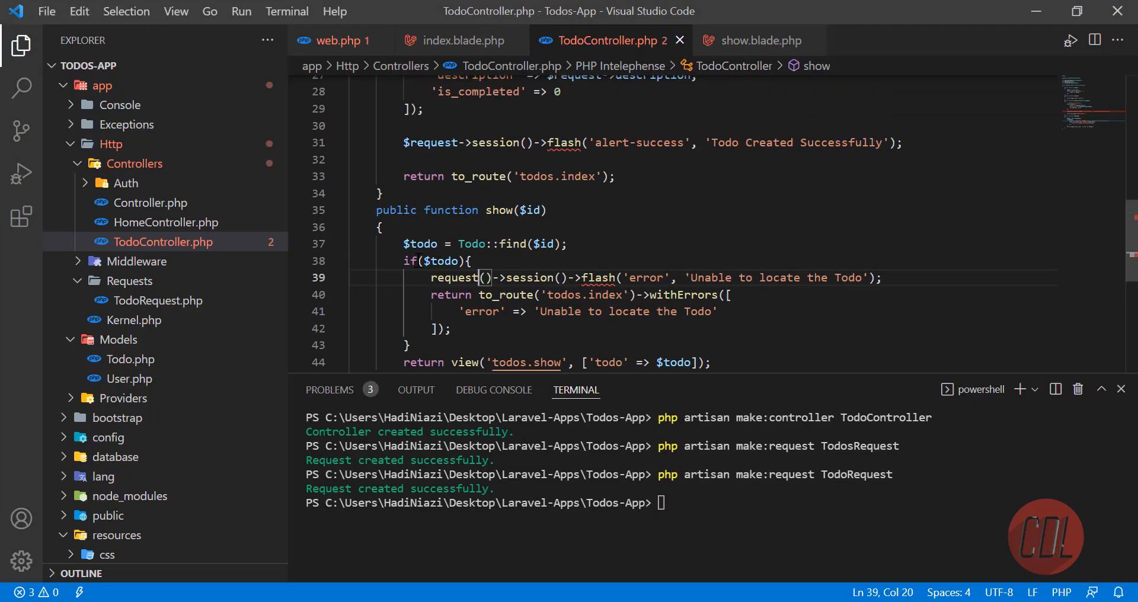
{"action": "type", "text": "!"}
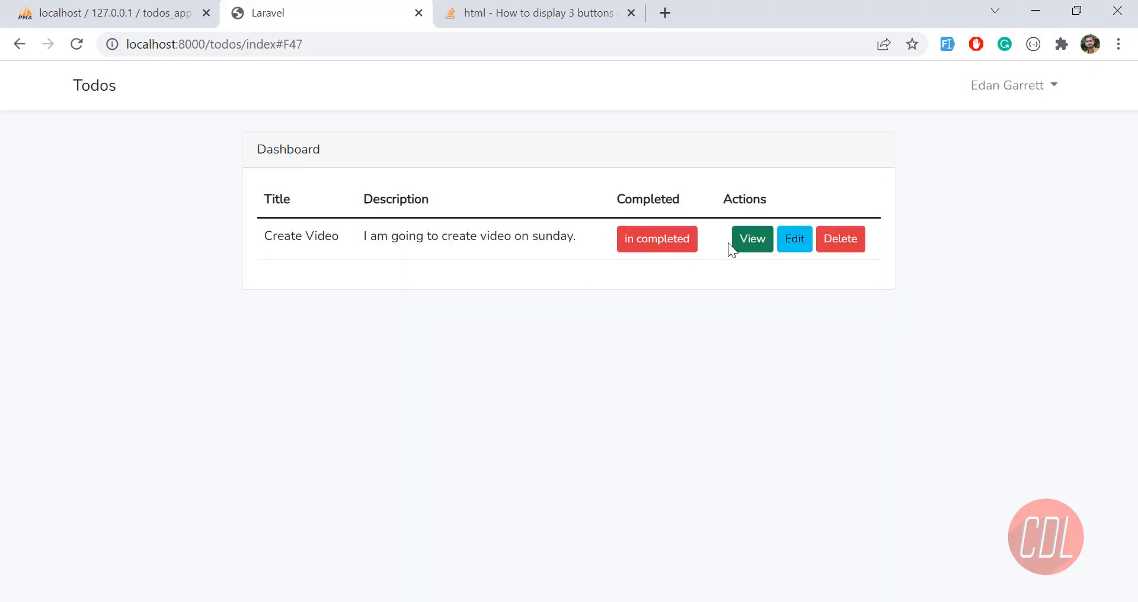
Verify the Create Video todo opens its details page, then bring up web.php routes.
{"action": "left_click", "coordinate": [752, 238]}
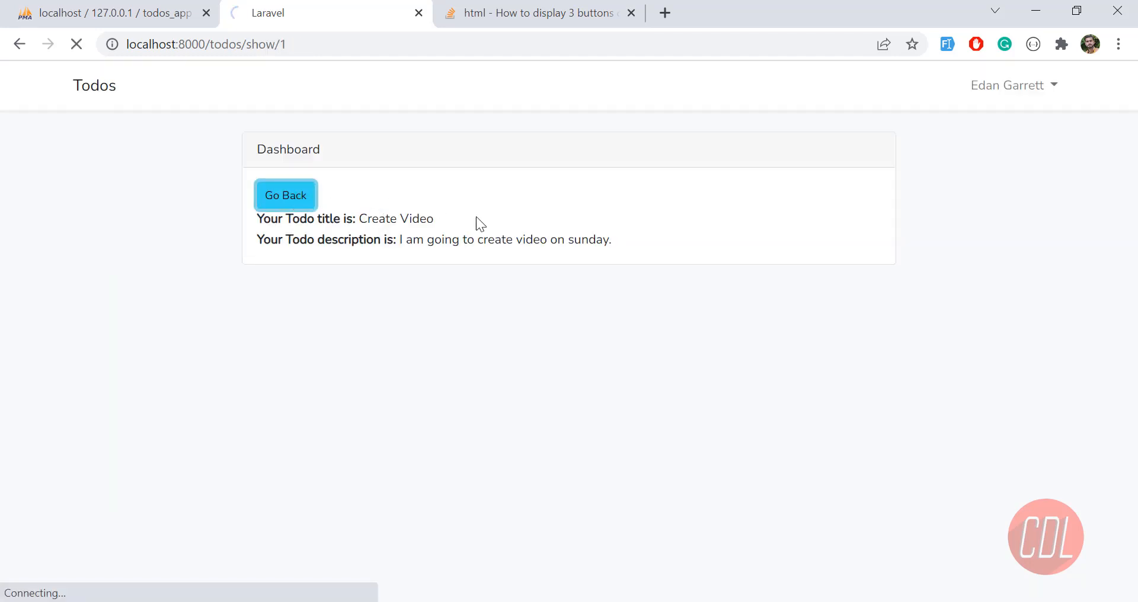
{"action": "left_click", "coordinate": [286, 194]}
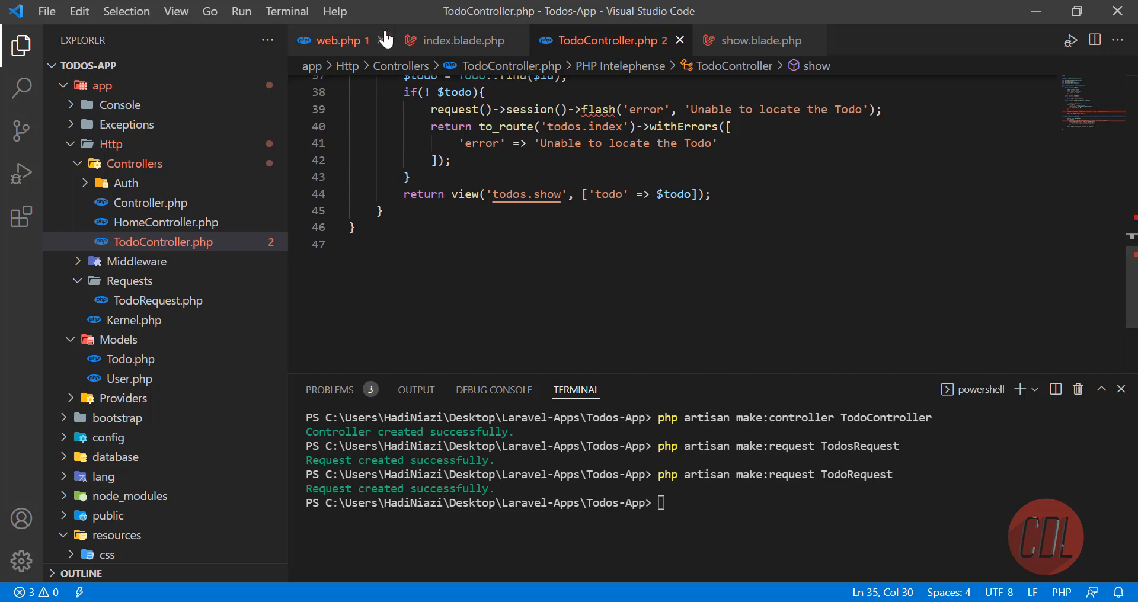
{"action": "left_click", "coordinate": [340, 40]}
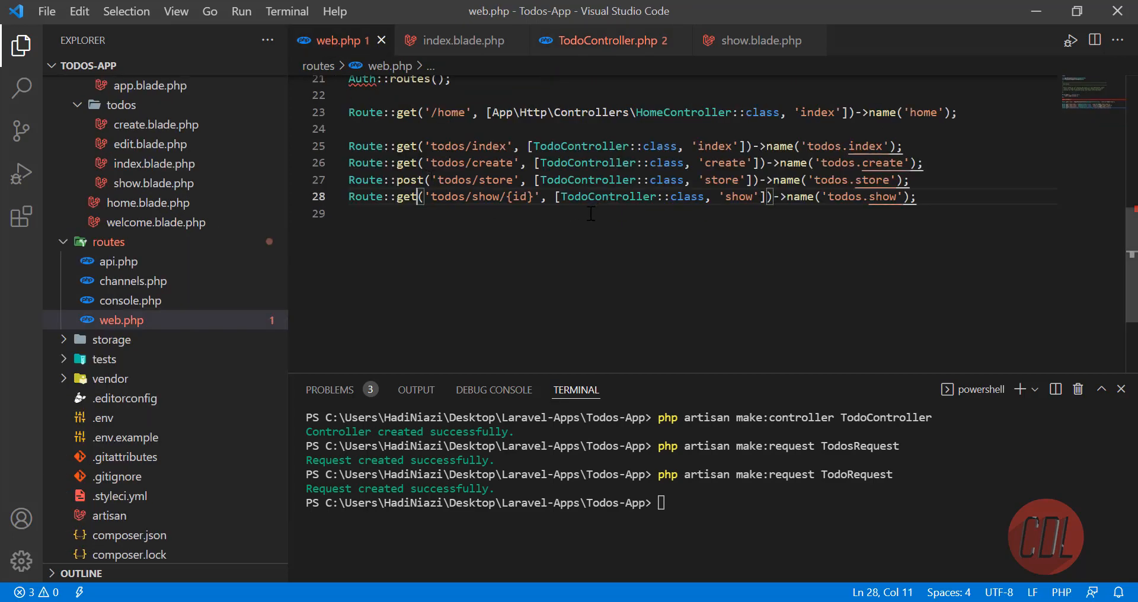